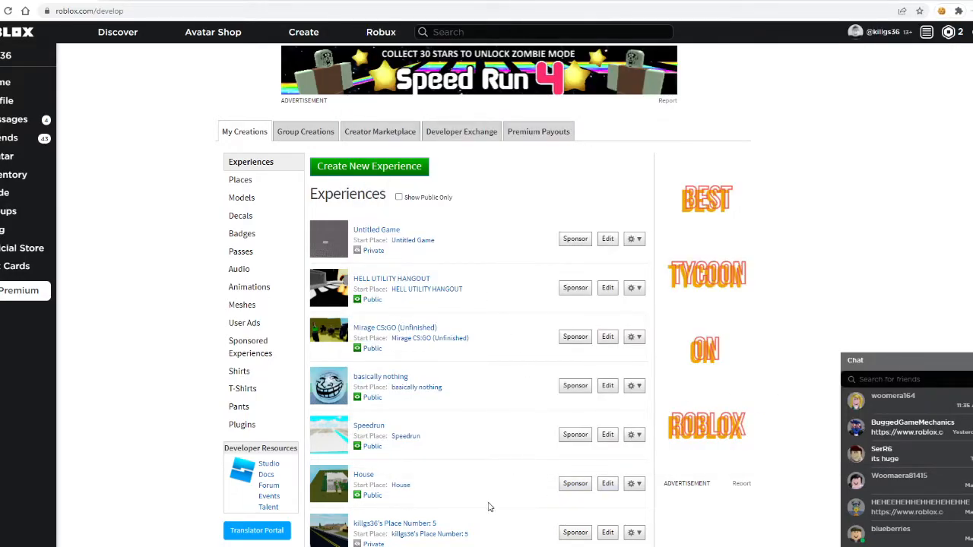
mouse_move(619, 228)
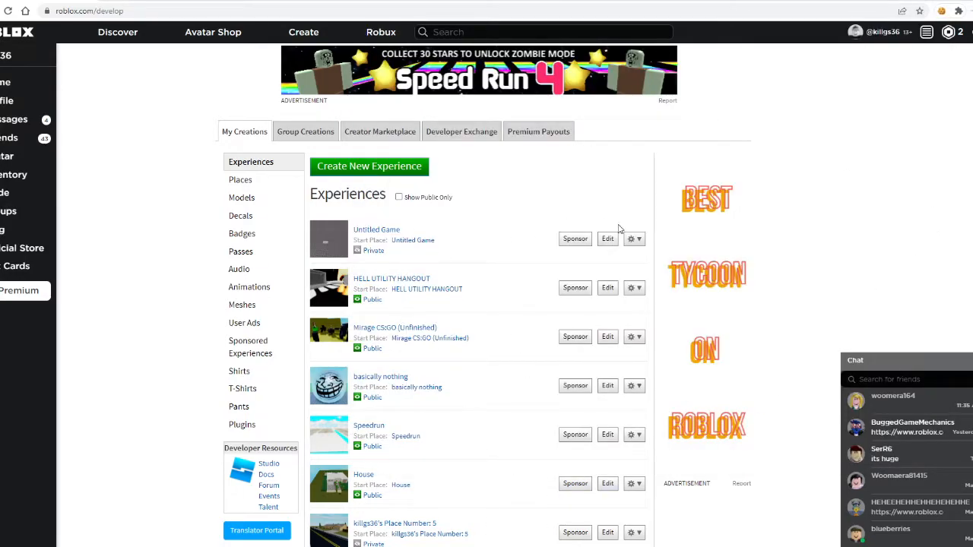
- Start a new experience from the Roblox creations page to bring up the Studio download prompt
click(369, 166)
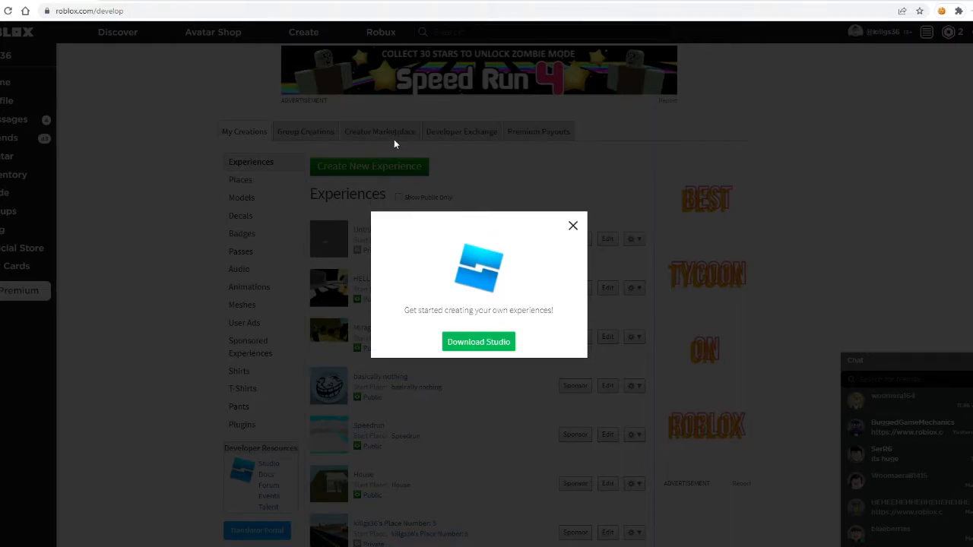
- Launch Studio on a Classic Baseplate, show the Toolbox, and insert a block Part
click(479, 341)
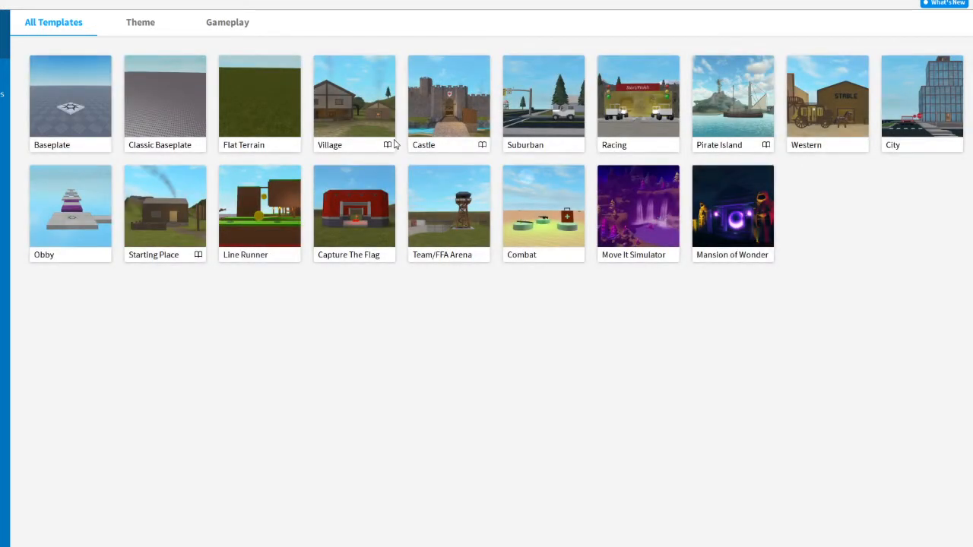
mouse_move(501, 185)
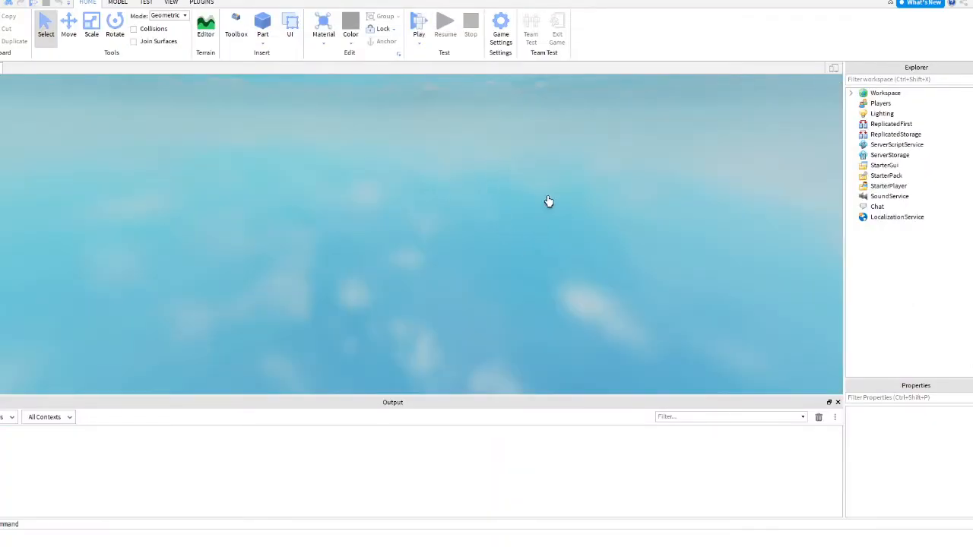
click(236, 27)
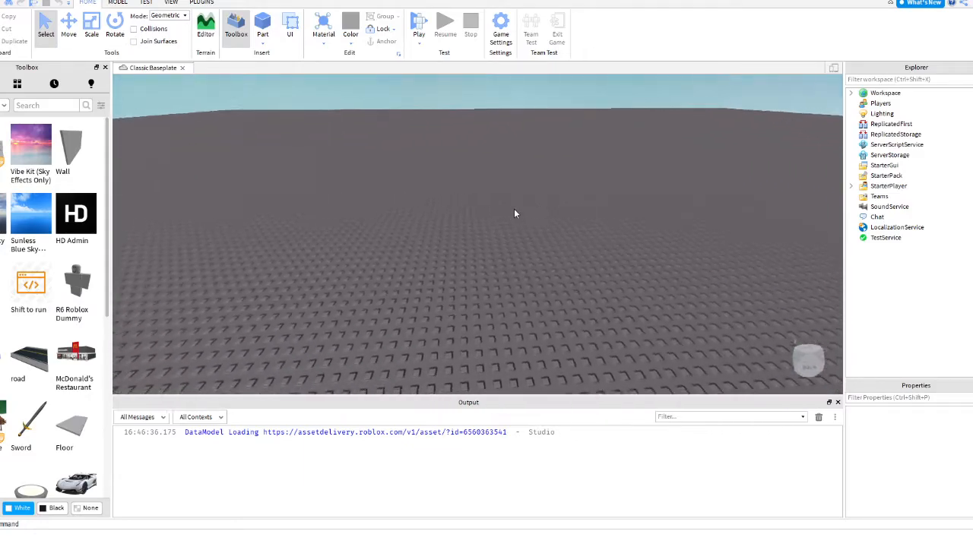
click(263, 24)
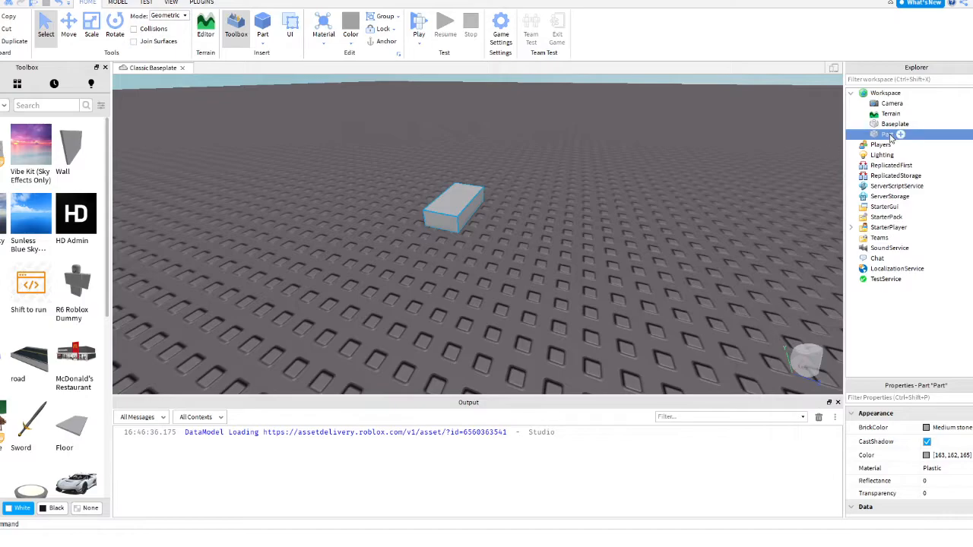
- Add a Script inside the Part and open StarterGui's insert-object list
double_click(887, 134)
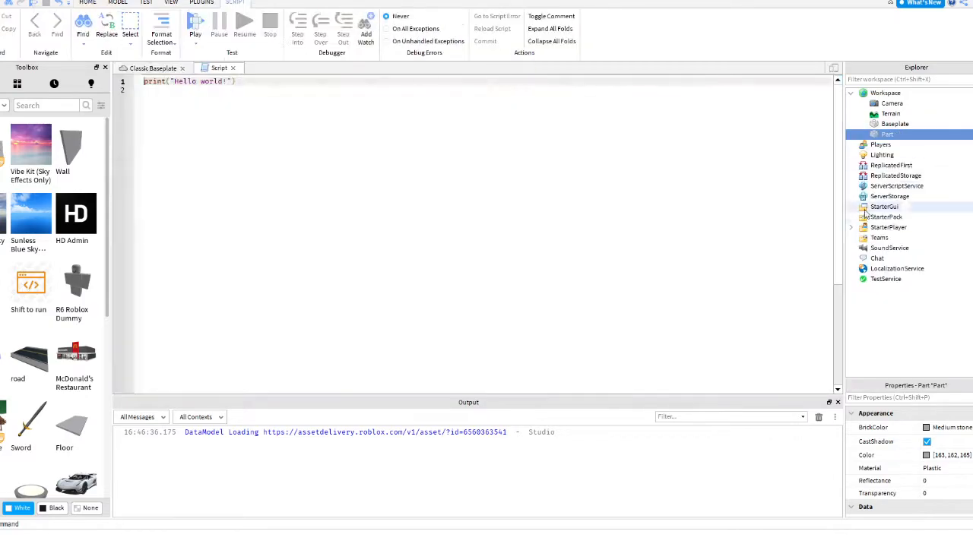
click(862, 133)
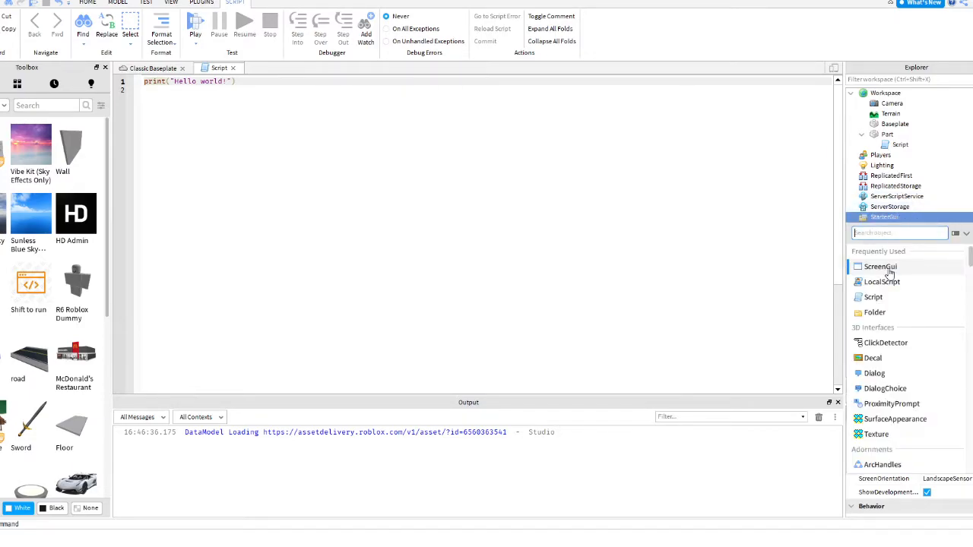
mouse_move(889, 267)
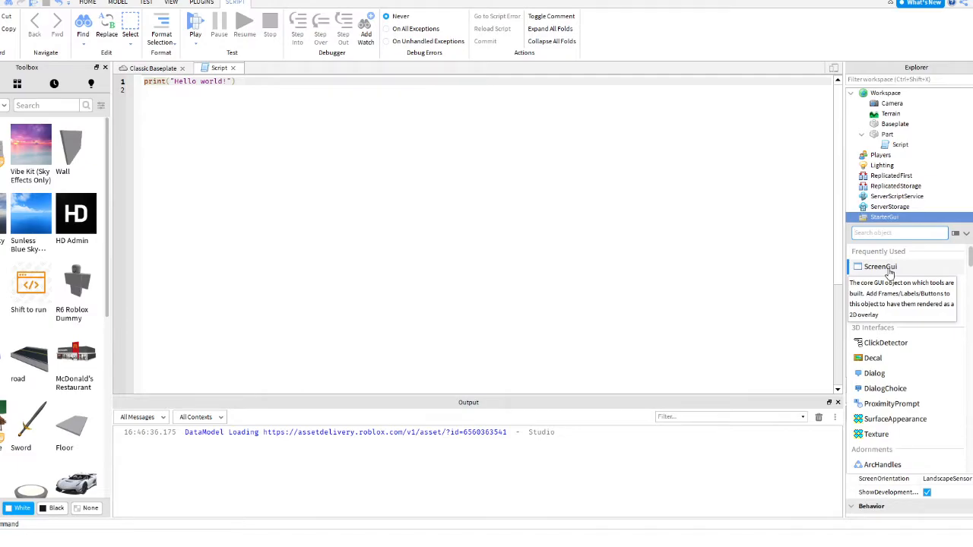
- Add a ScreenGui to StarterGui holding a LocalScript marked Disabled
click(884, 216)
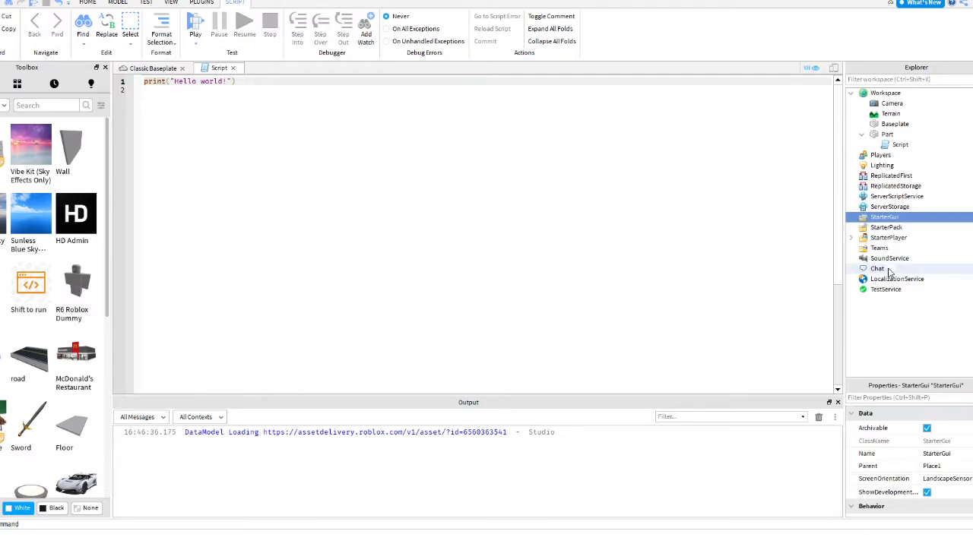
click(889, 227)
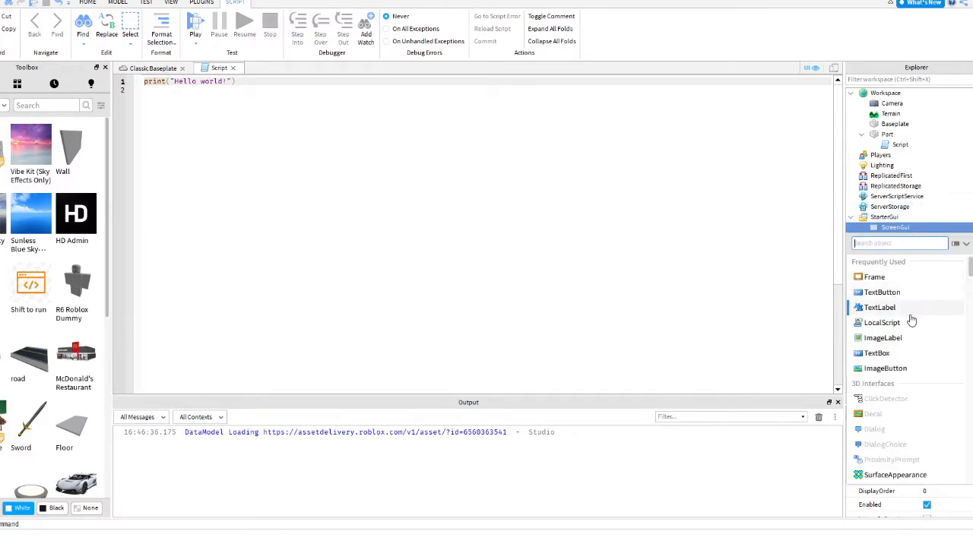
click(878, 323)
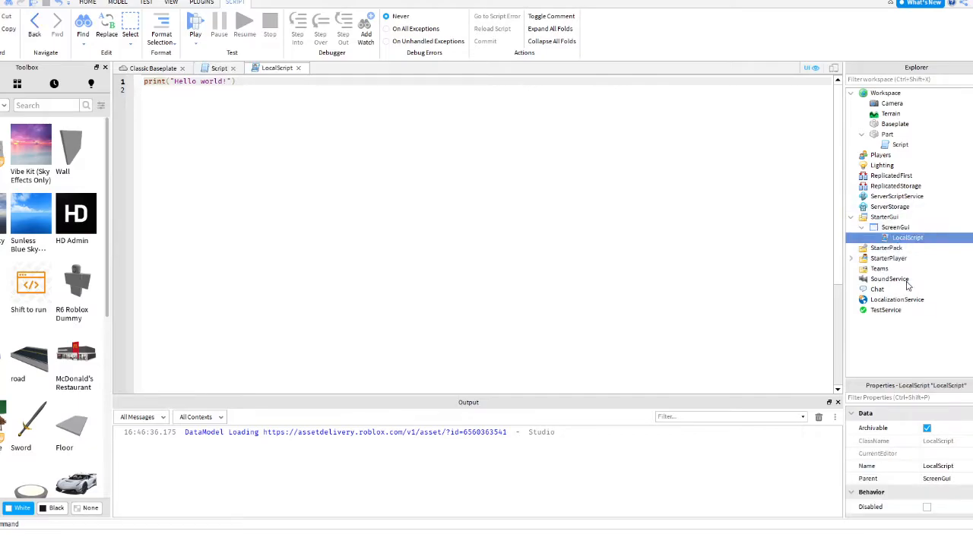
click(926, 507)
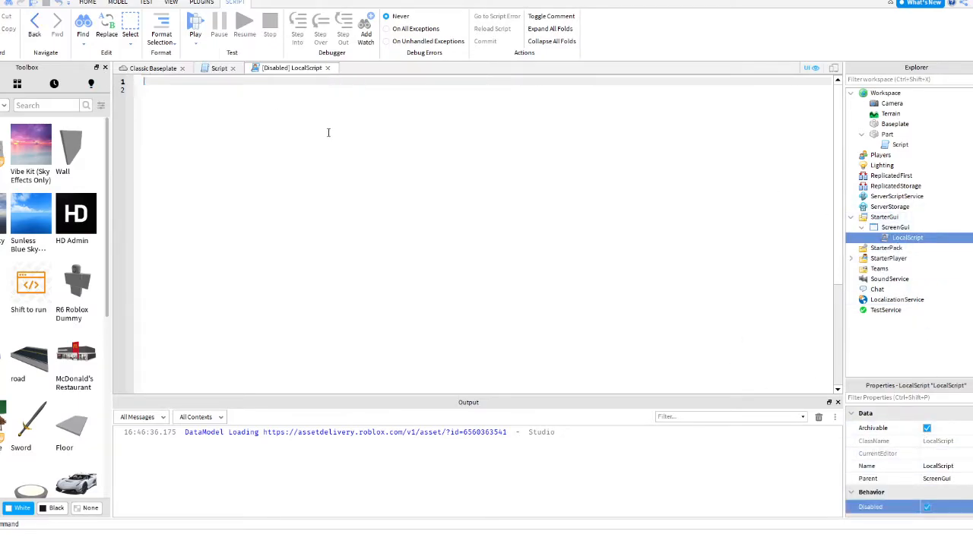
mouse_move(551, 480)
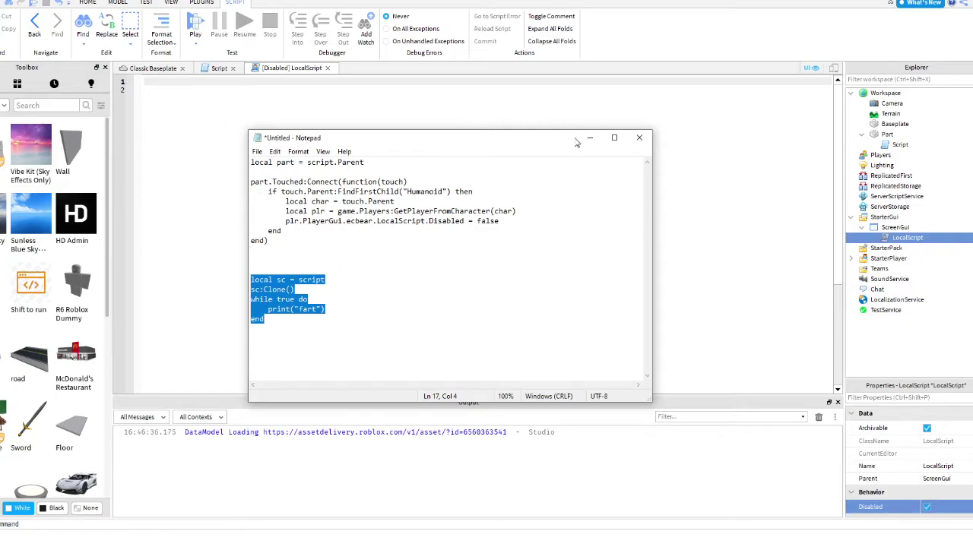
- Fill the LocalScript with a clone loop printing "fart", then go to the Part's Script
click(640, 138)
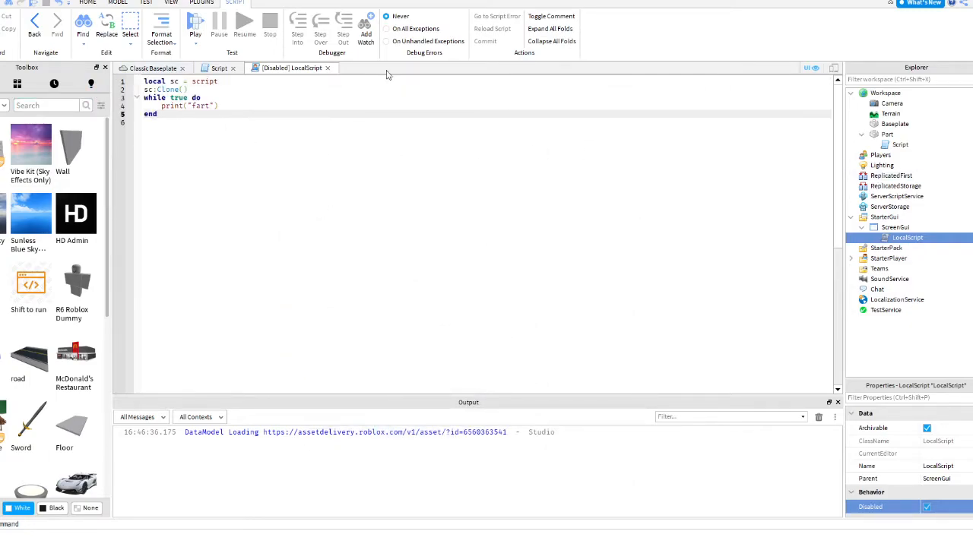
mouse_move(306, 73)
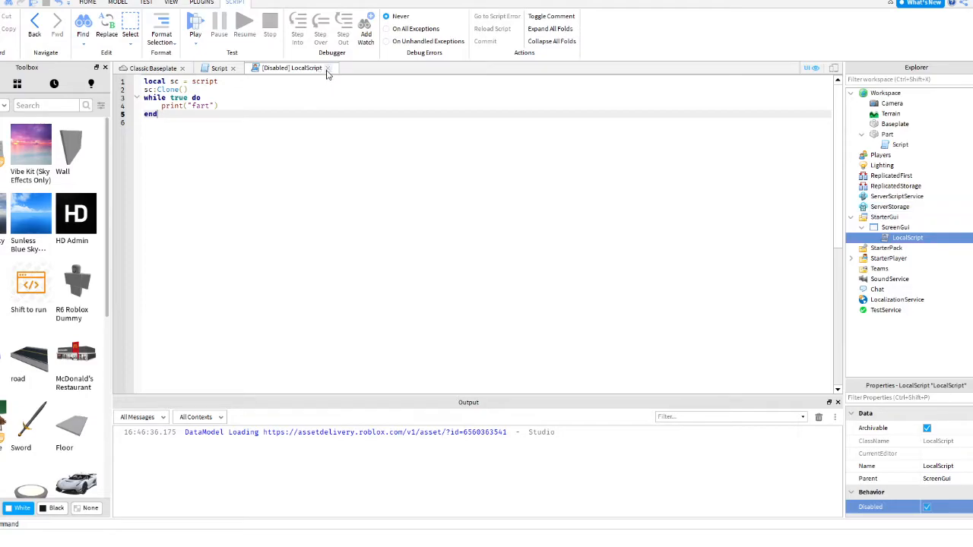
click(219, 67)
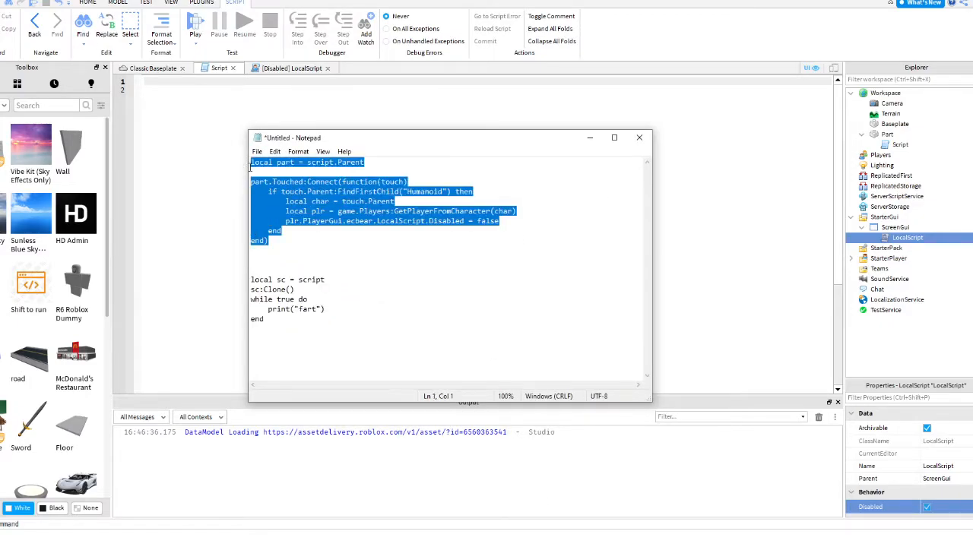
- Rename the ScreenGui to 'xddd' and start the Touched code with 'local part = script.Parent'
click(639, 137)
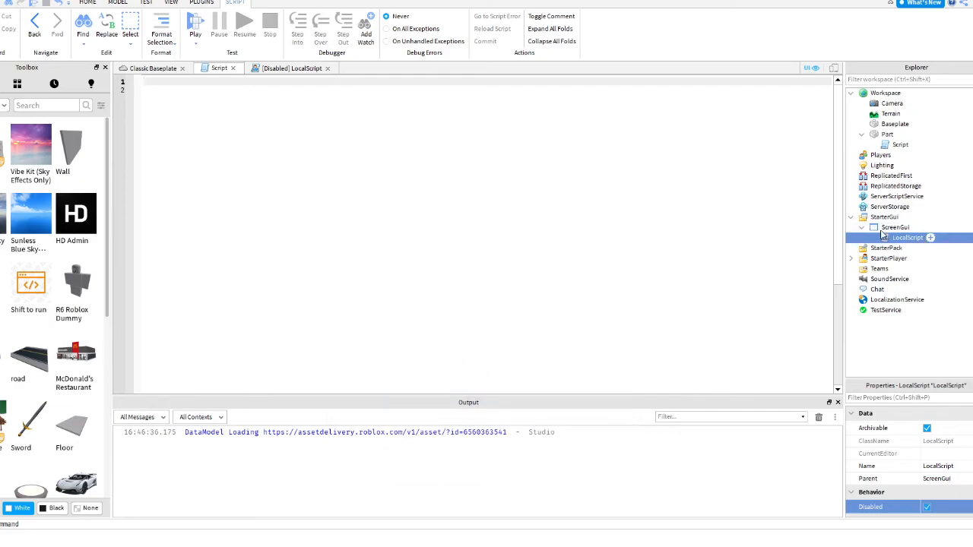
click(892, 227)
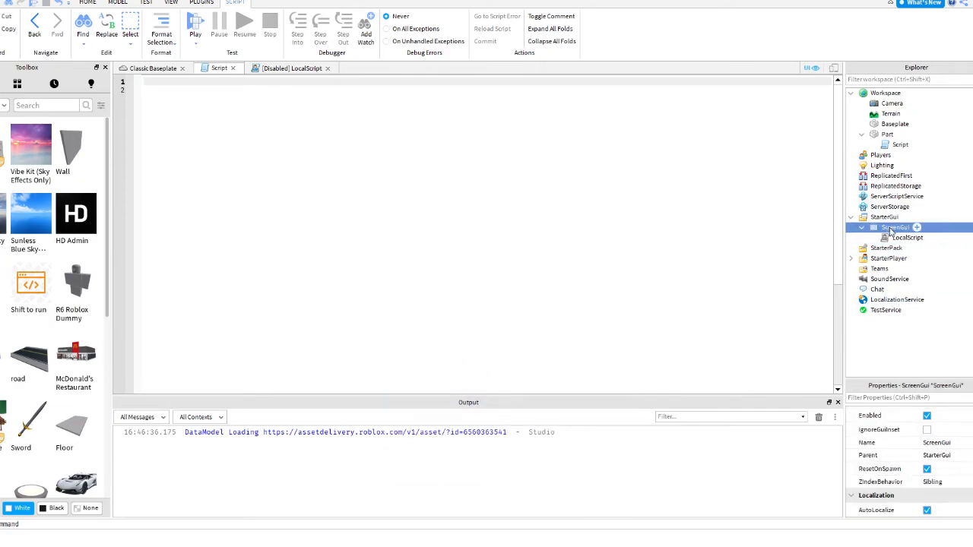
double_click(897, 228)
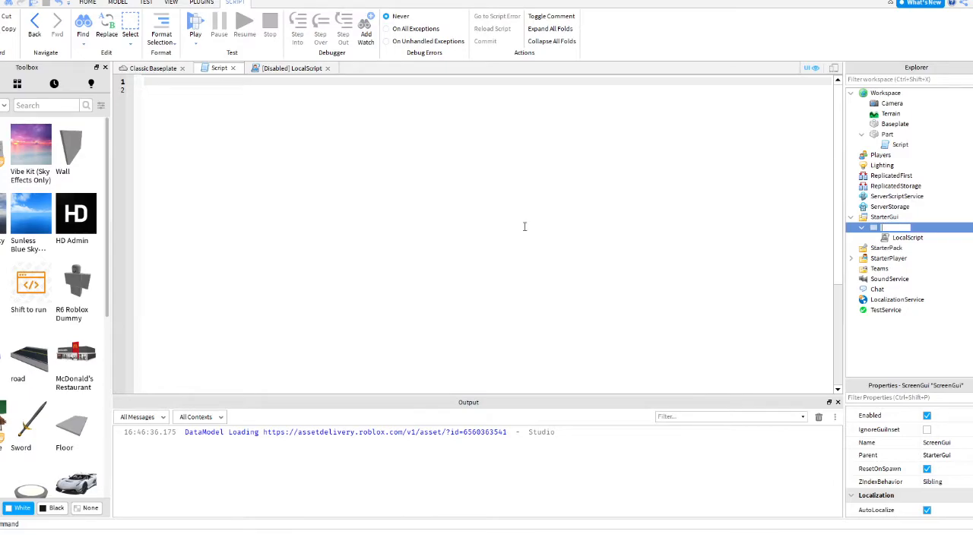
text(xddd)
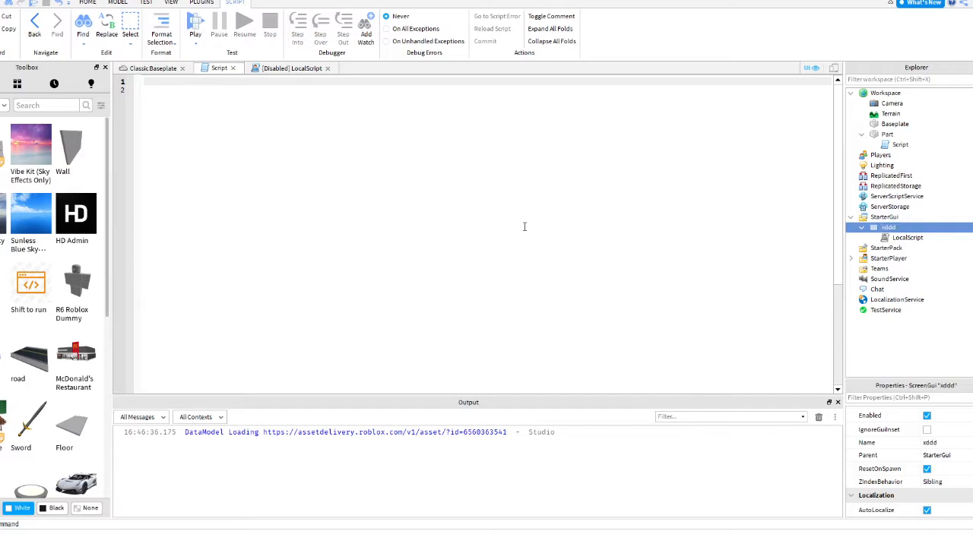
text(local part = script.Parent)
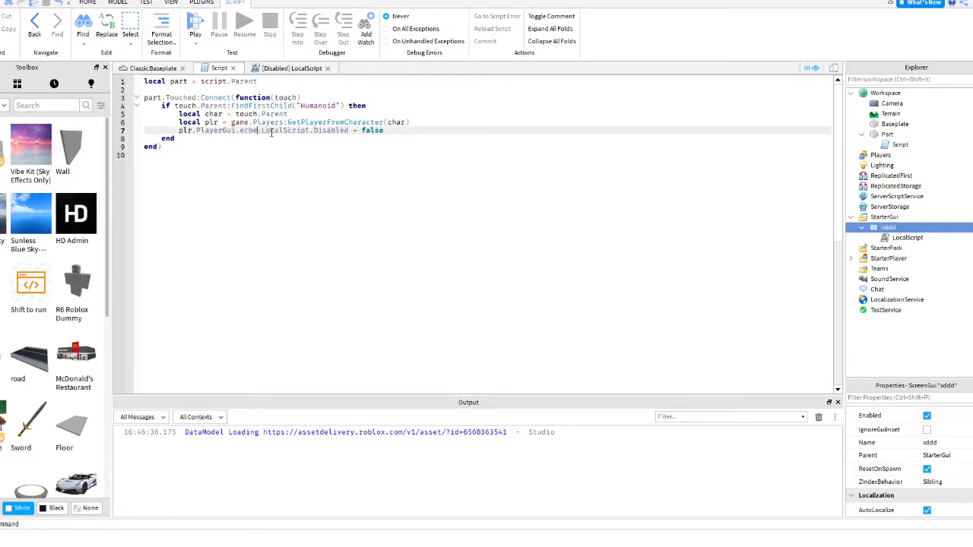
- Point the script's GUI reference to PlayerGui.xddd and bring up the Publish Game dialog
text(xdd)
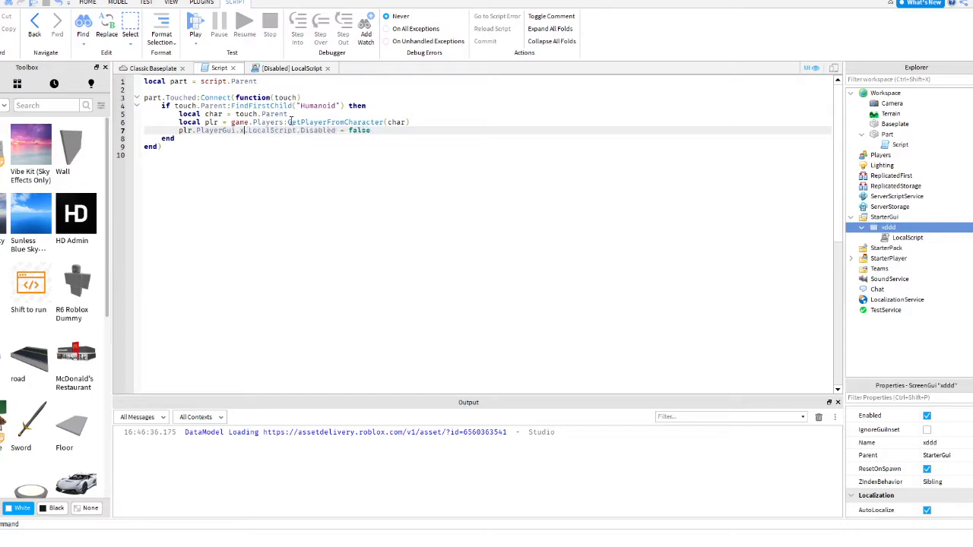
text(ddd)
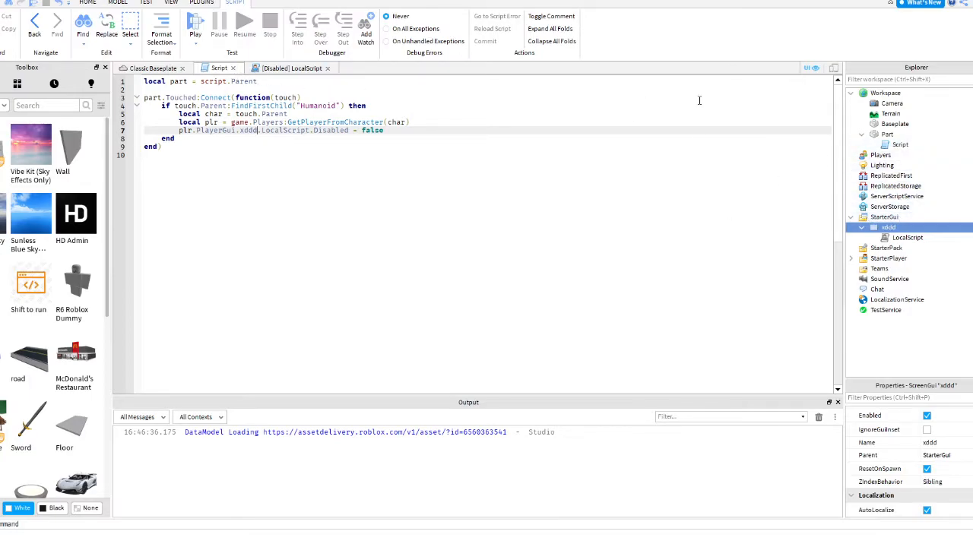
click(894, 143)
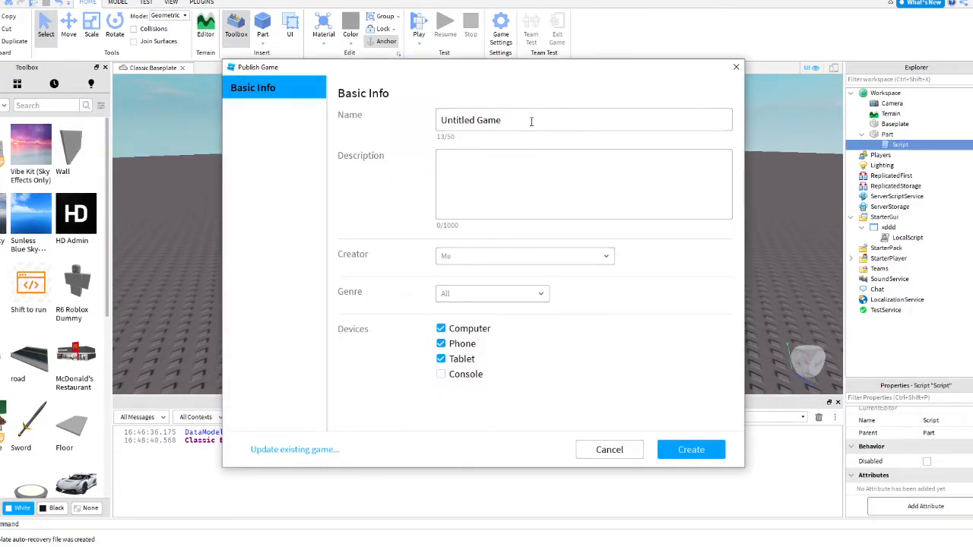
- Publish the place as a new game named 'xddd' and close the success message
text(xd)
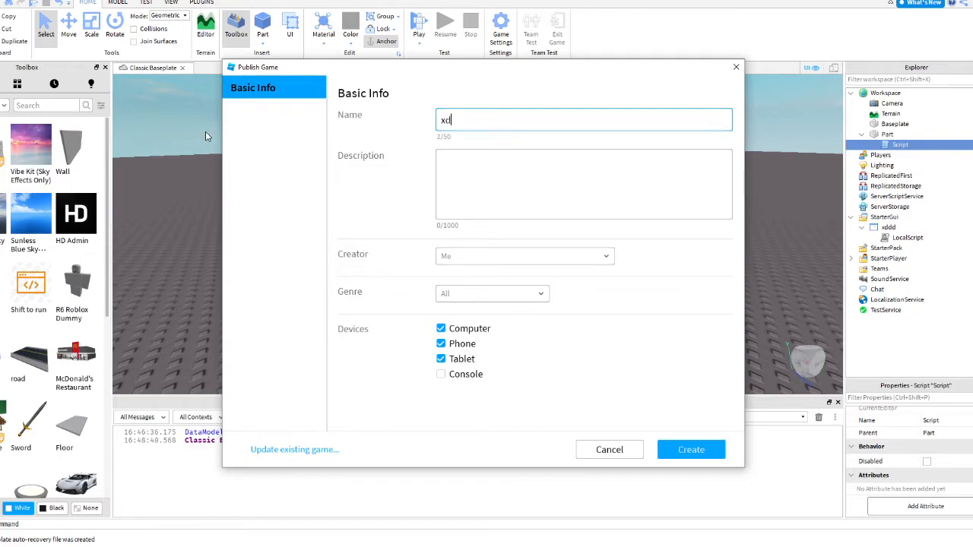
text(dd)
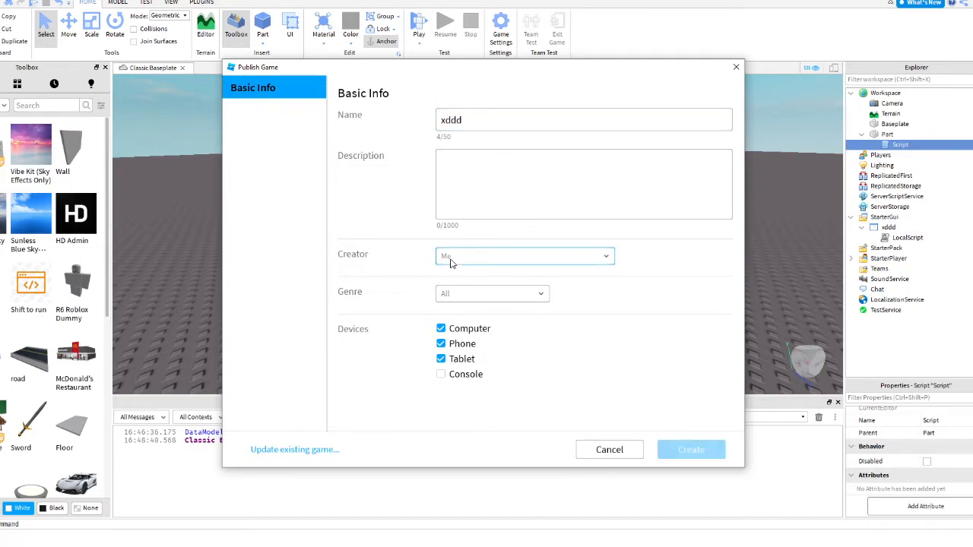
click(691, 450)
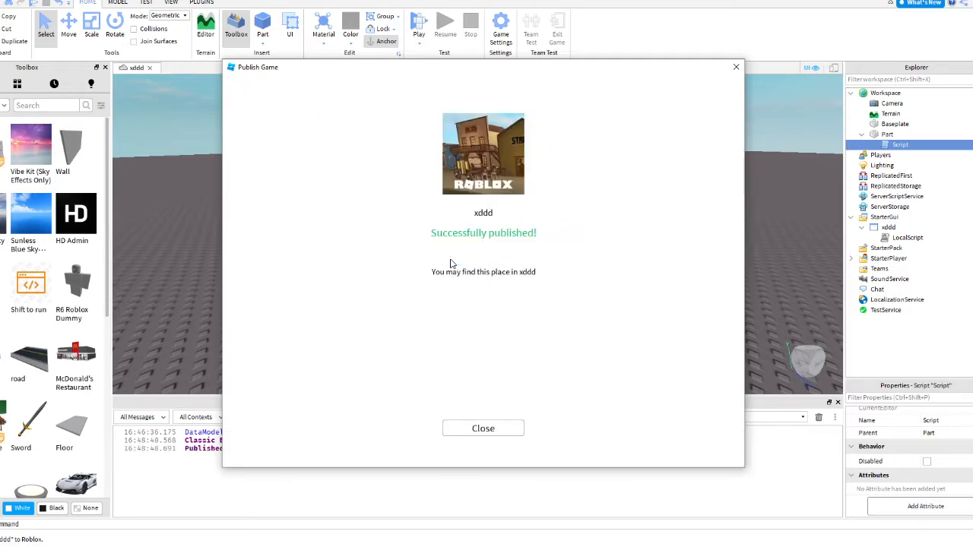
click(483, 428)
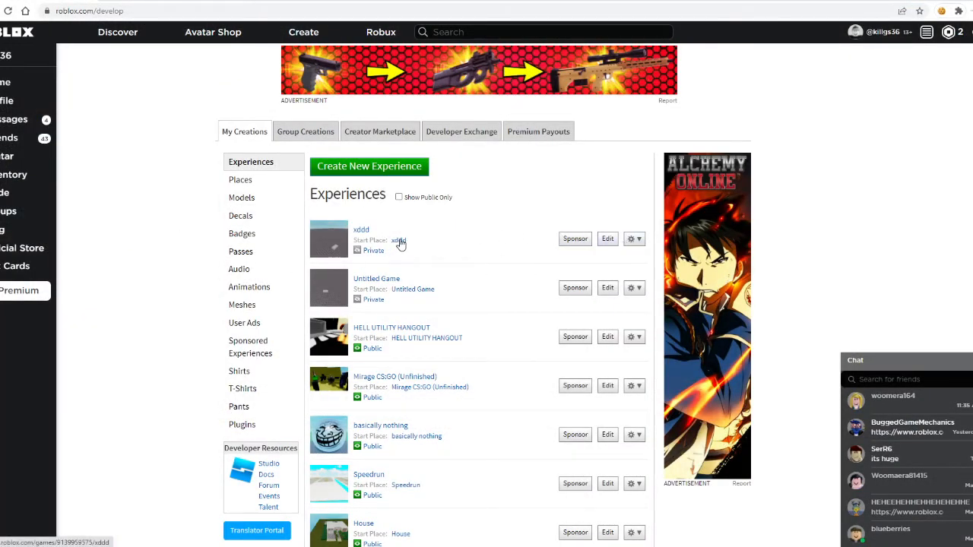
- Open the xddd experience page from the Create page and press Play
click(361, 229)
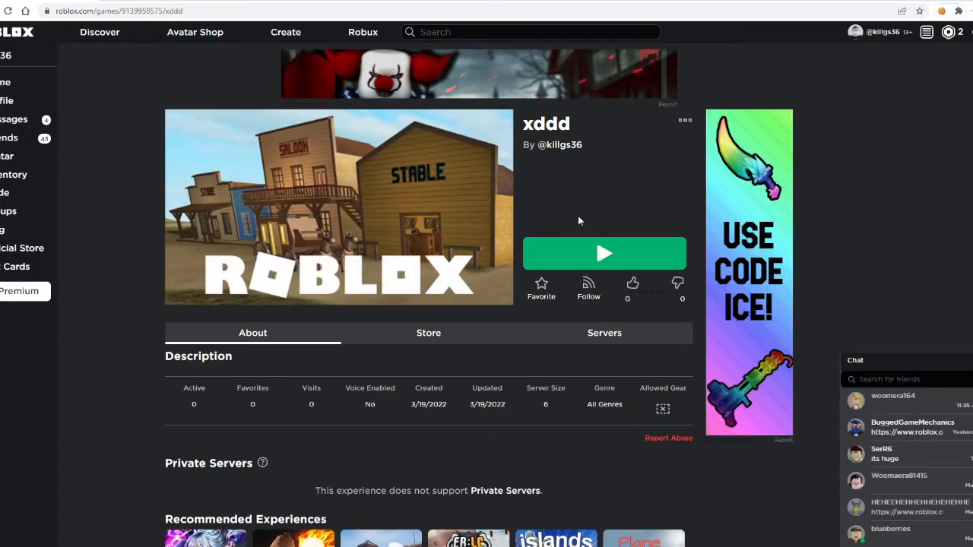
click(604, 253)
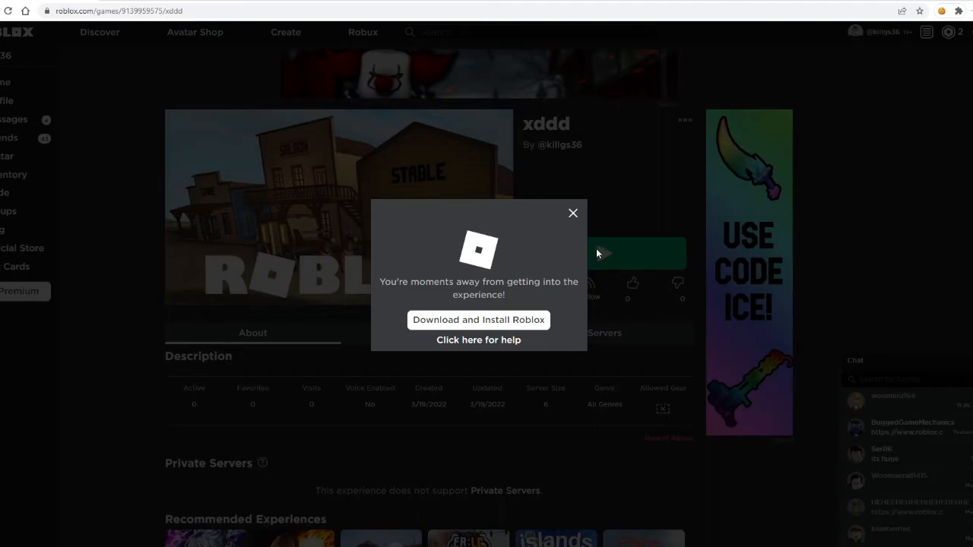
- Launch the xddd game client and check its Roblox Game Client processes in Task Manager
click(603, 254)
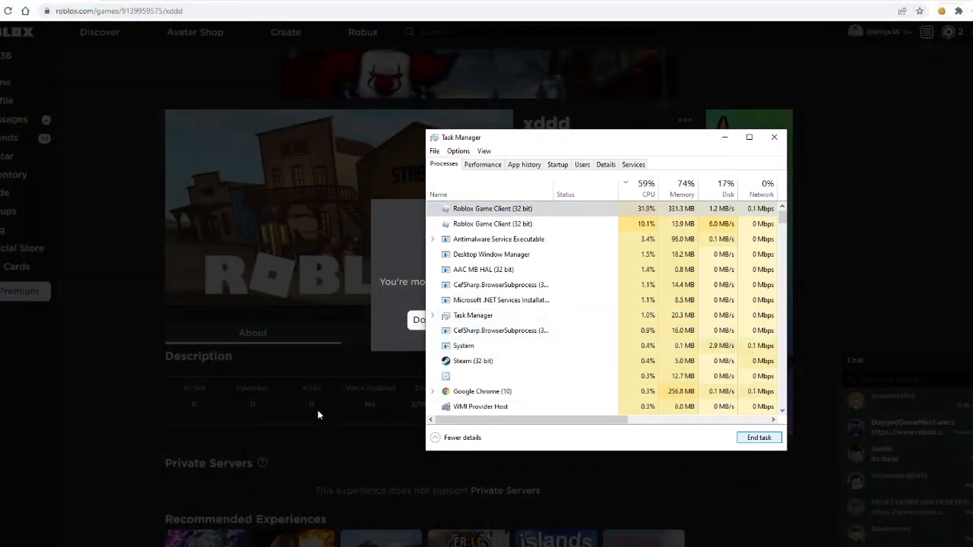
- Dismiss Task Manager and the launch prompt to return to the xddd experience page
click(774, 137)
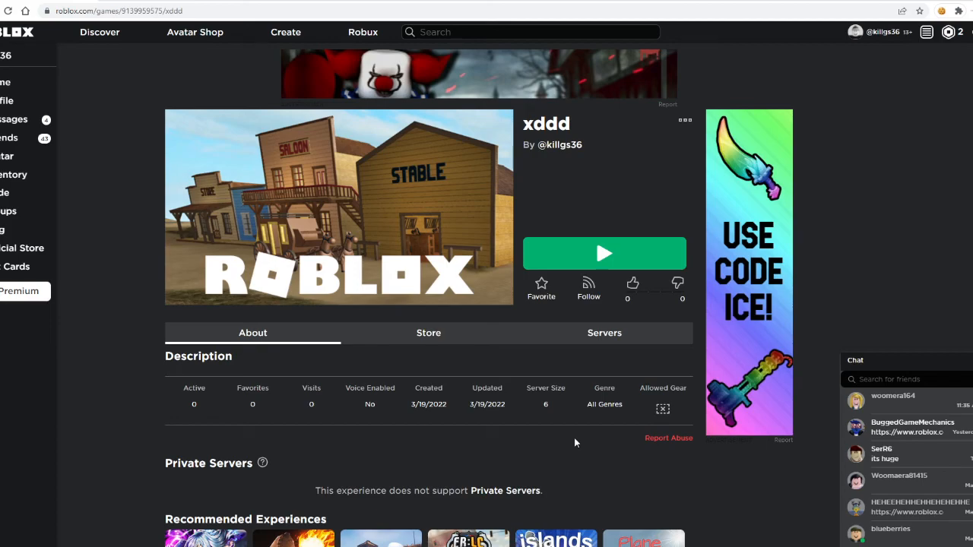
mouse_move(635, 404)
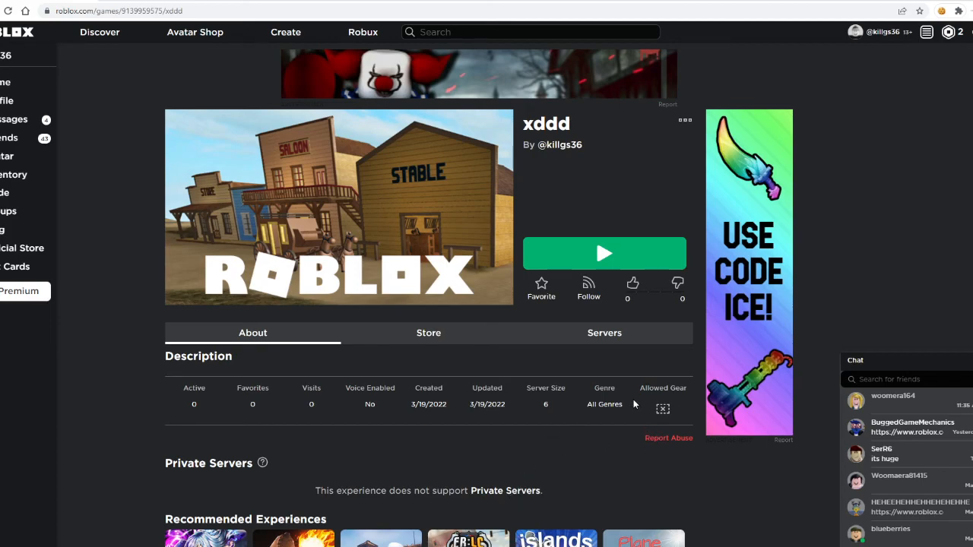
mouse_move(636, 405)
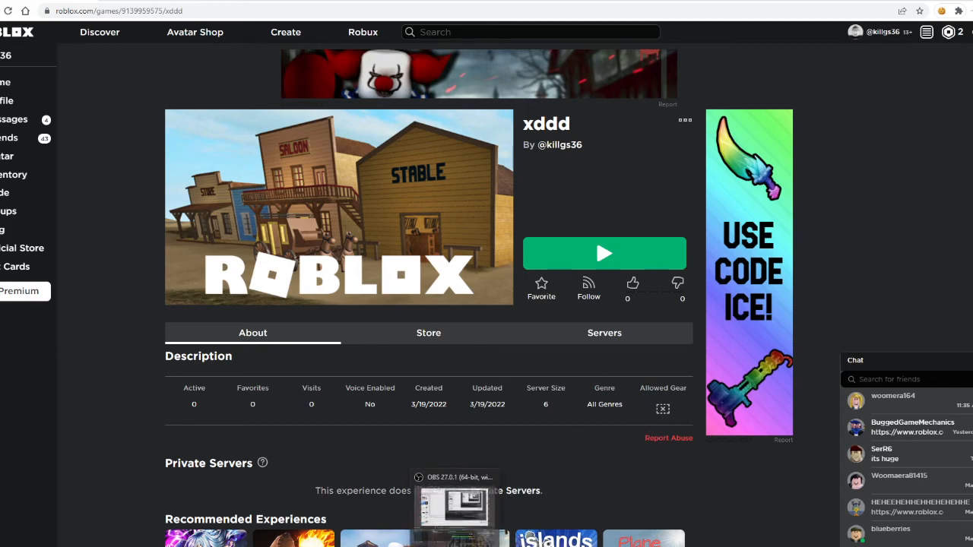